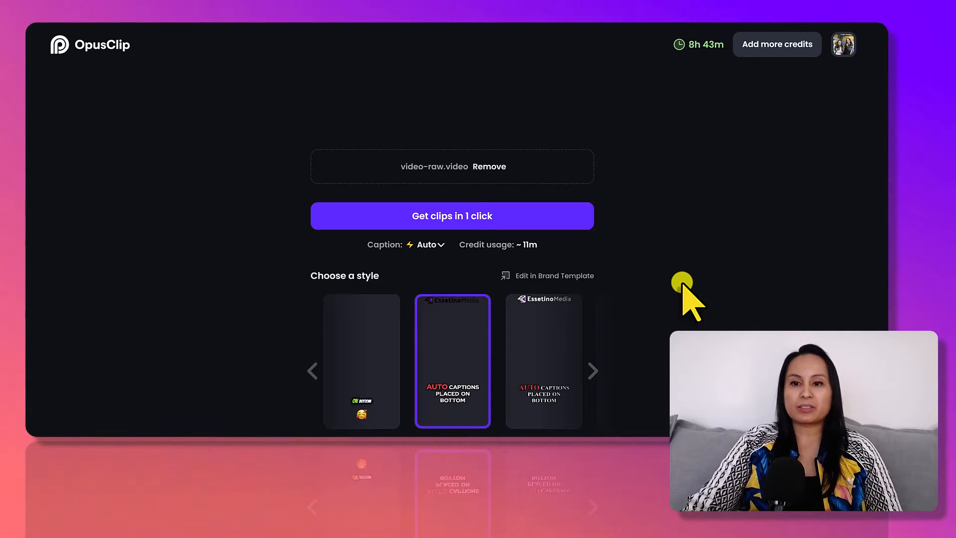
mouse_move(459, 286)
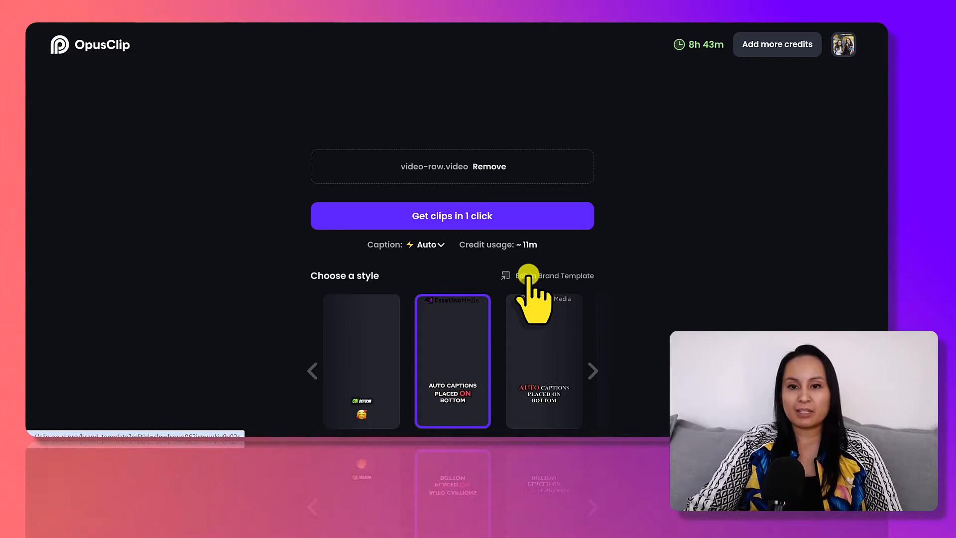
Edit Preset template 1's brand template and reveal its Caption options (line style, Auto position, transition)
left_click(554, 275)
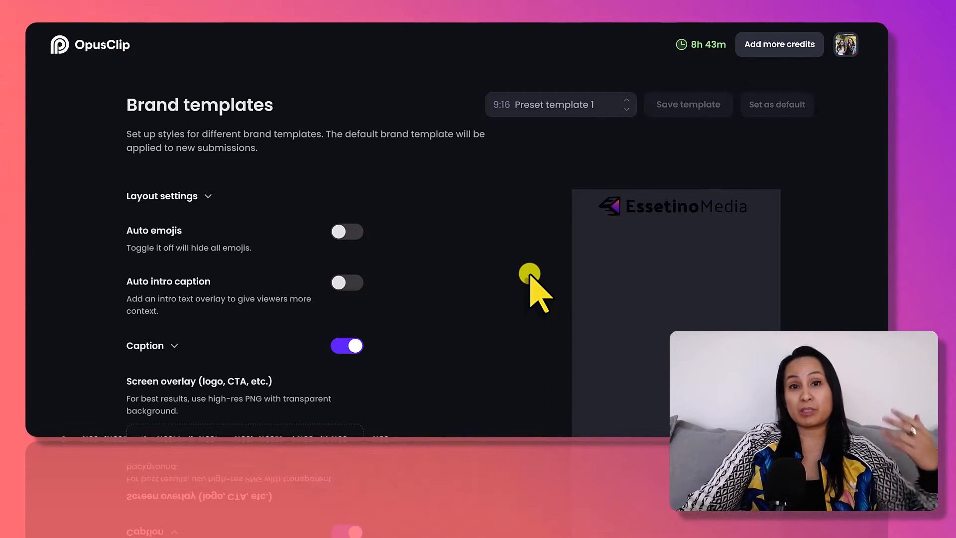
scroll("down", 3)
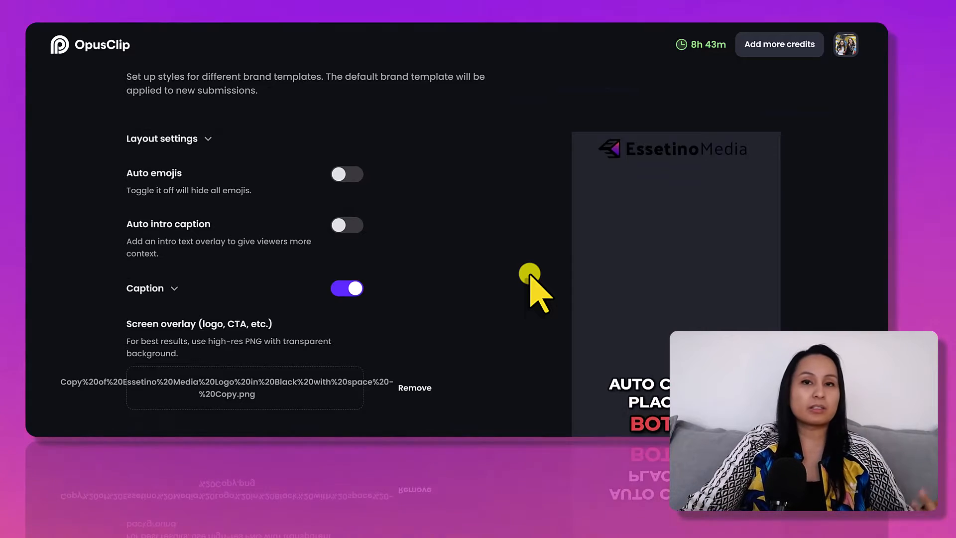
mouse_move(661, 143)
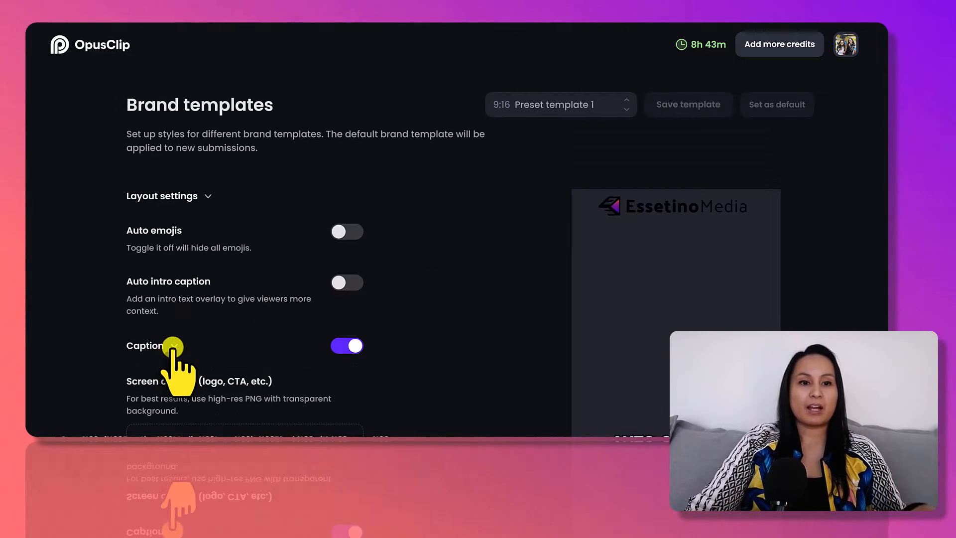
scroll("down", 3)
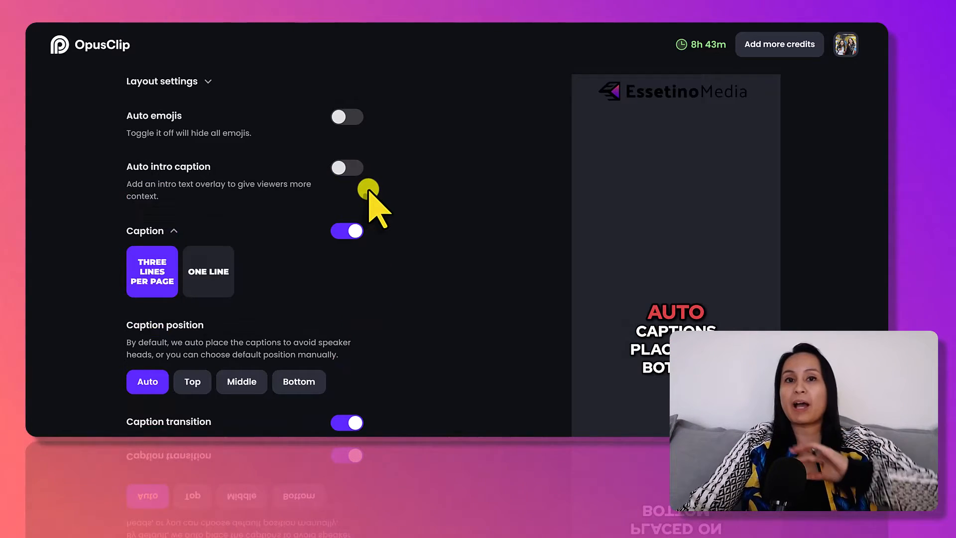
mouse_move(424, 210)
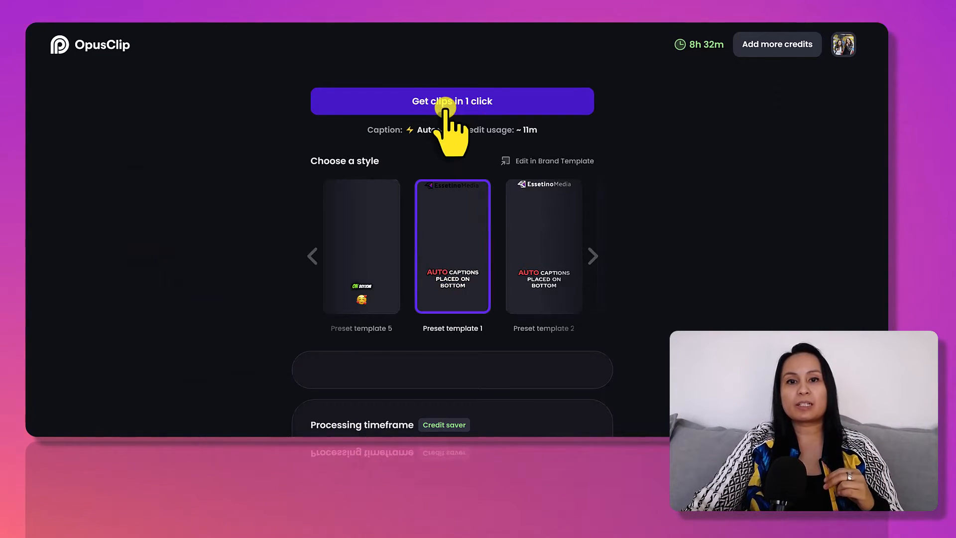
Run 'Get clips in 1 click' so the 99-score Amazon Influencer profit clip tops the results
left_click(452, 101)
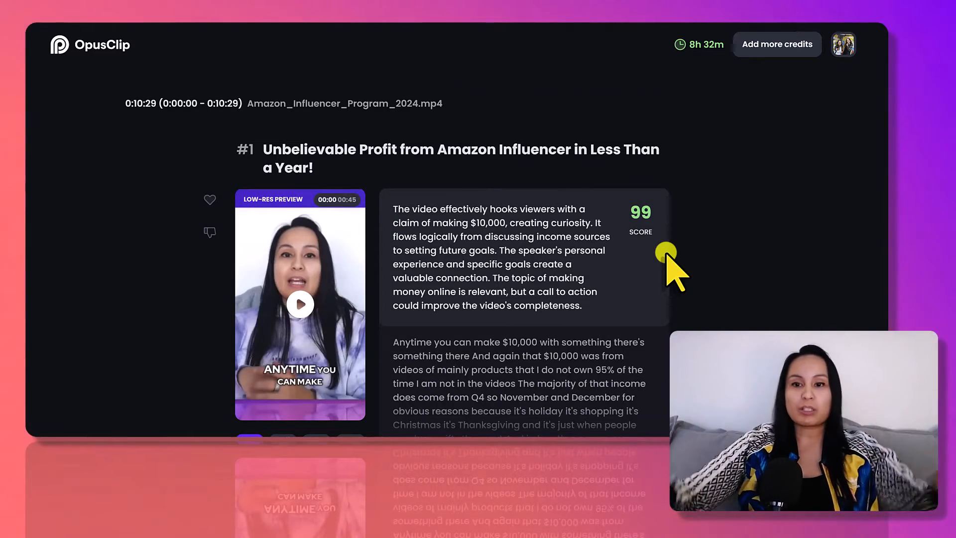
mouse_move(731, 180)
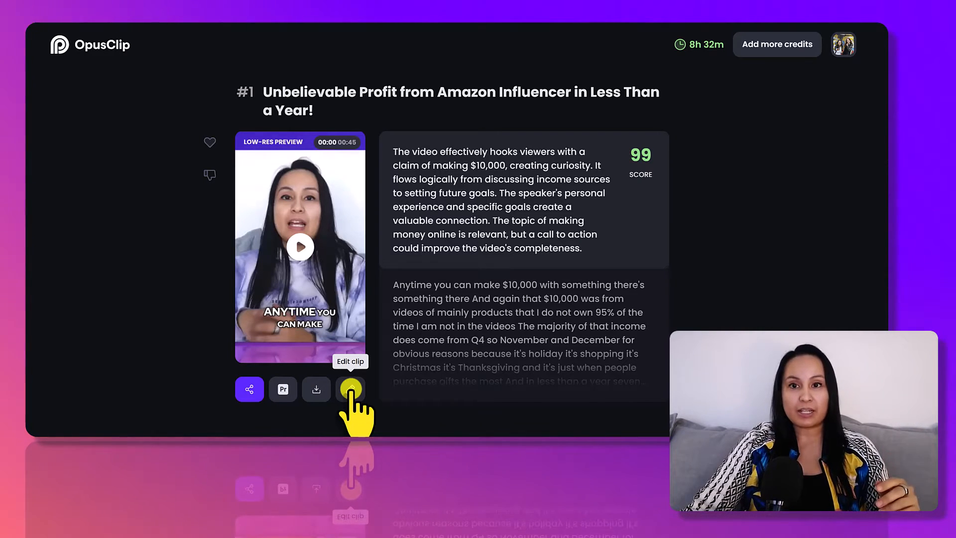
Edit the top Amazon Influencer clip and show its Design caption settings with One Line style
left_click(351, 389)
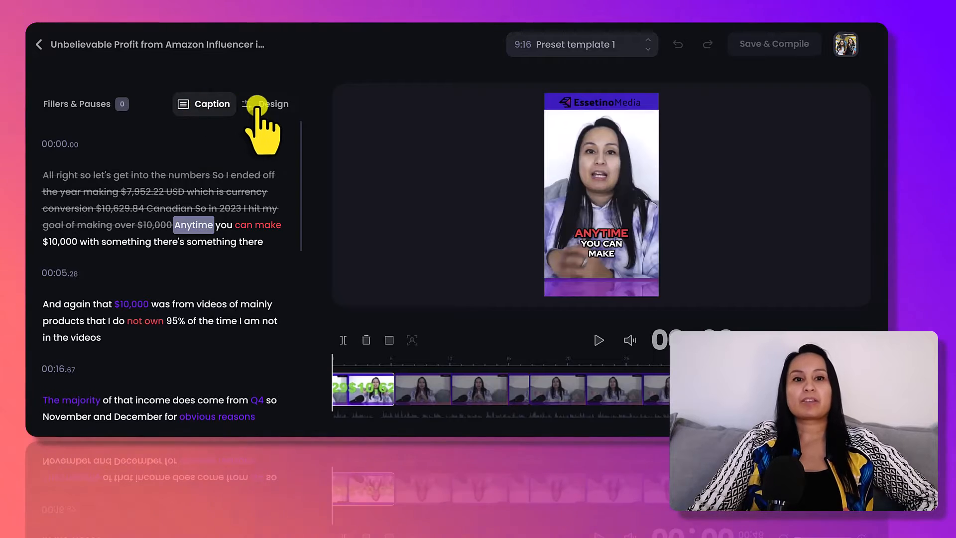
left_click(273, 103)
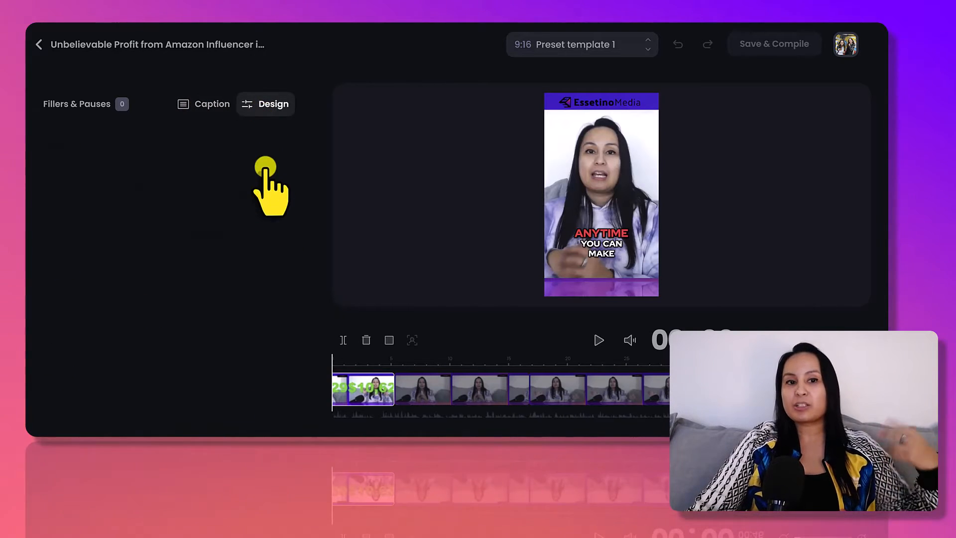
left_click(274, 103)
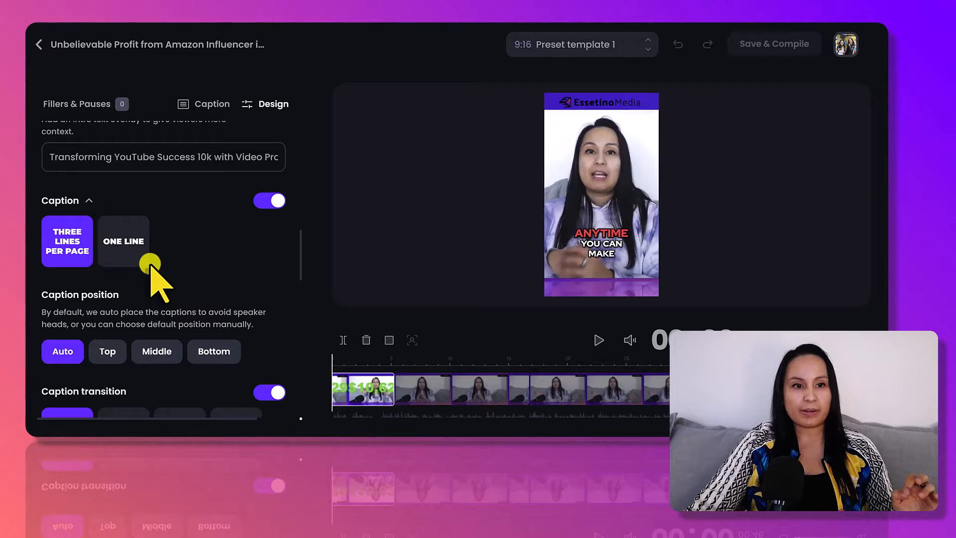
mouse_move(75, 228)
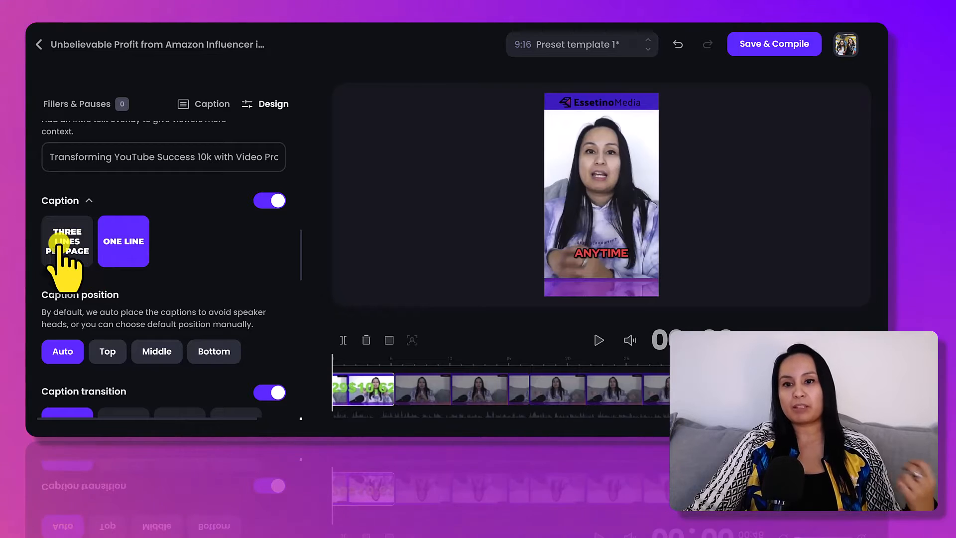
Set captions to Three Lines Per Page and try Top, Middle, then Bottom positions
left_click(67, 240)
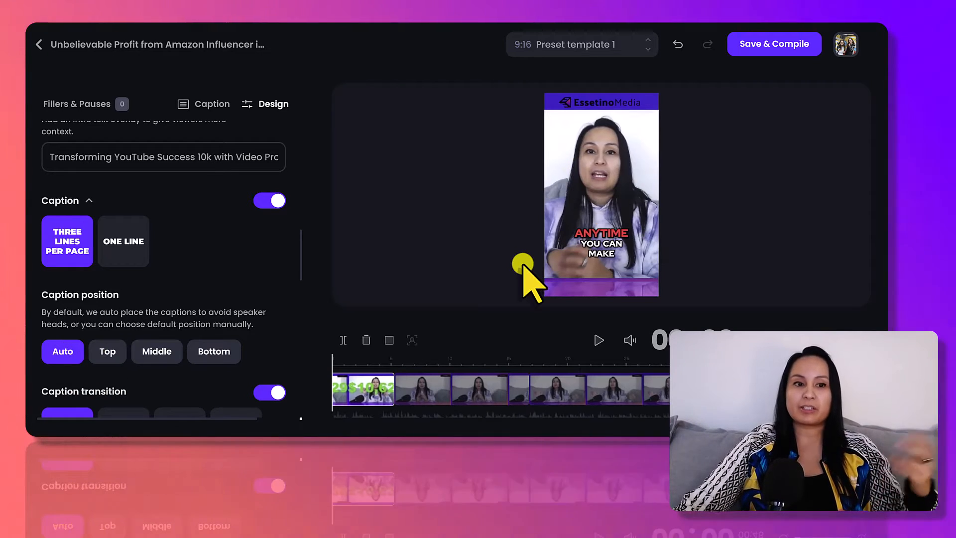
mouse_move(141, 372)
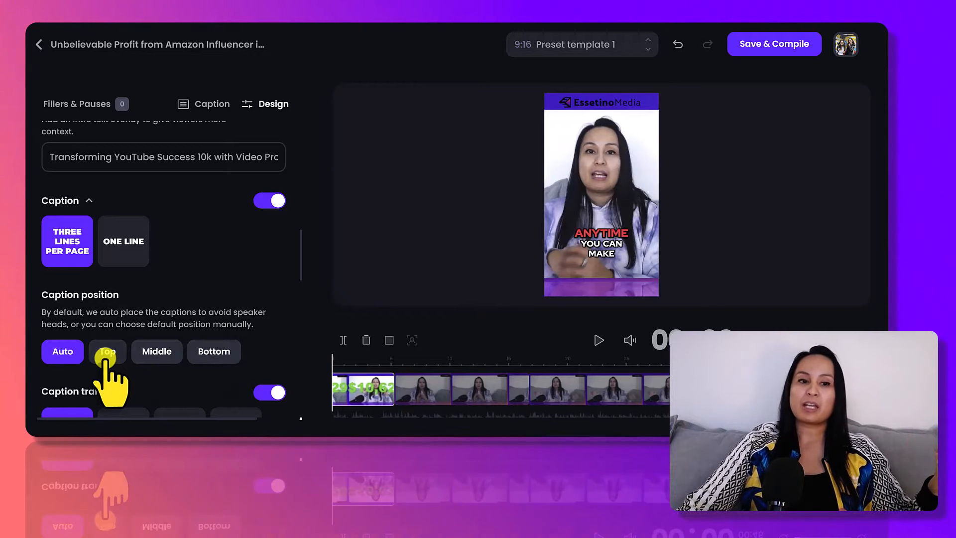
left_click(107, 351)
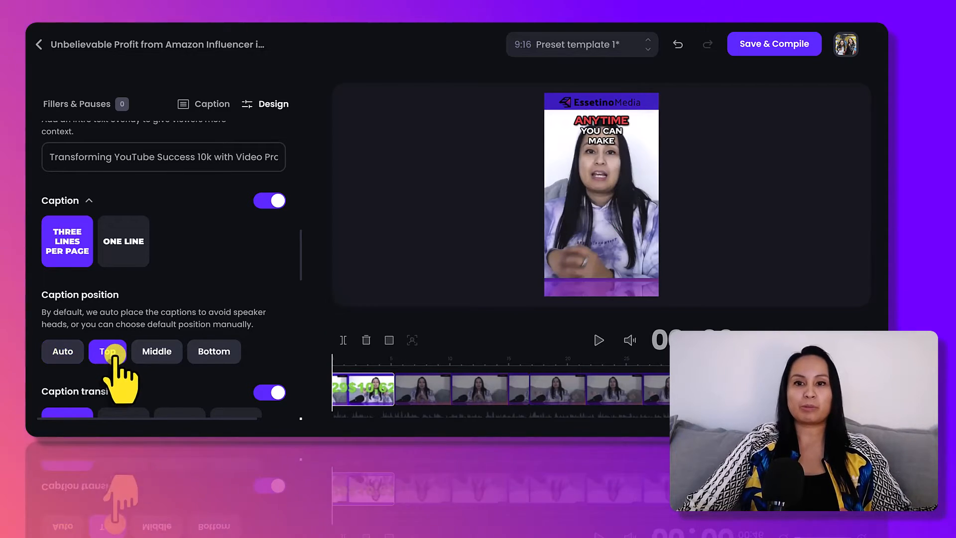
left_click(107, 351)
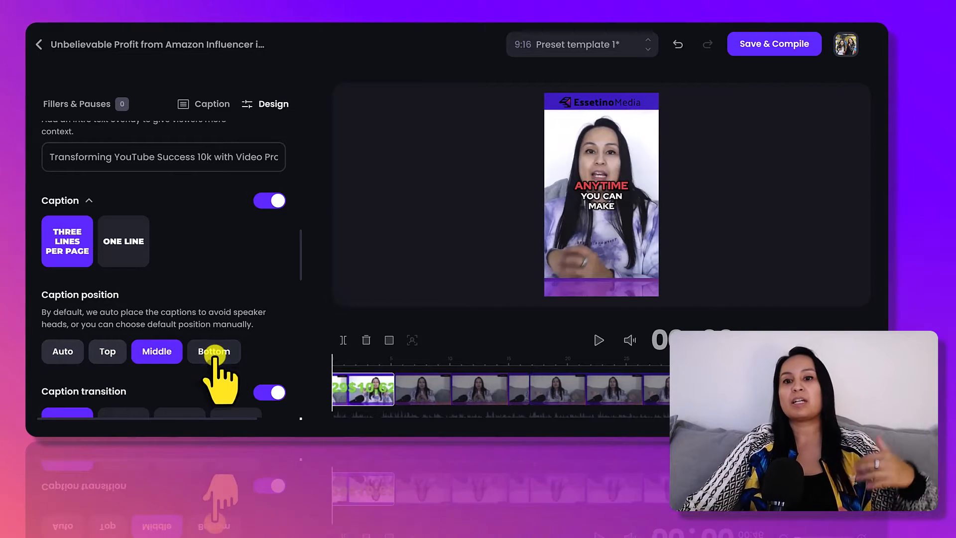
left_click(214, 351)
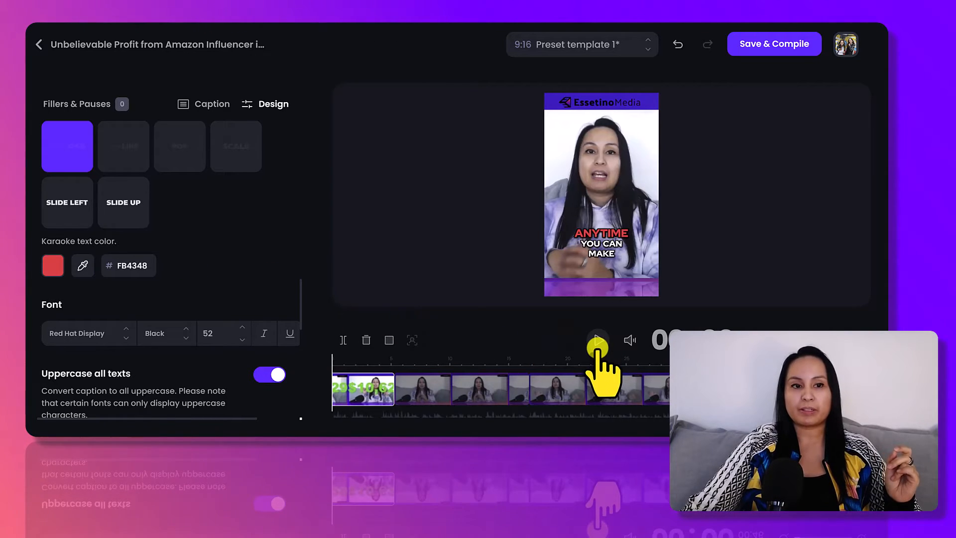
Play the clip preview to watch the three-line karaoke word highlight animate
left_click(597, 340)
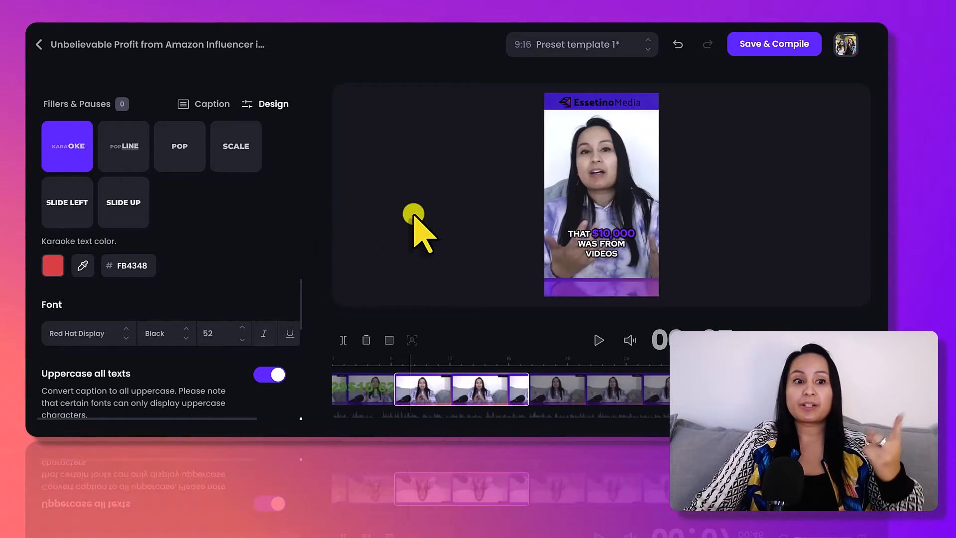
mouse_move(171, 294)
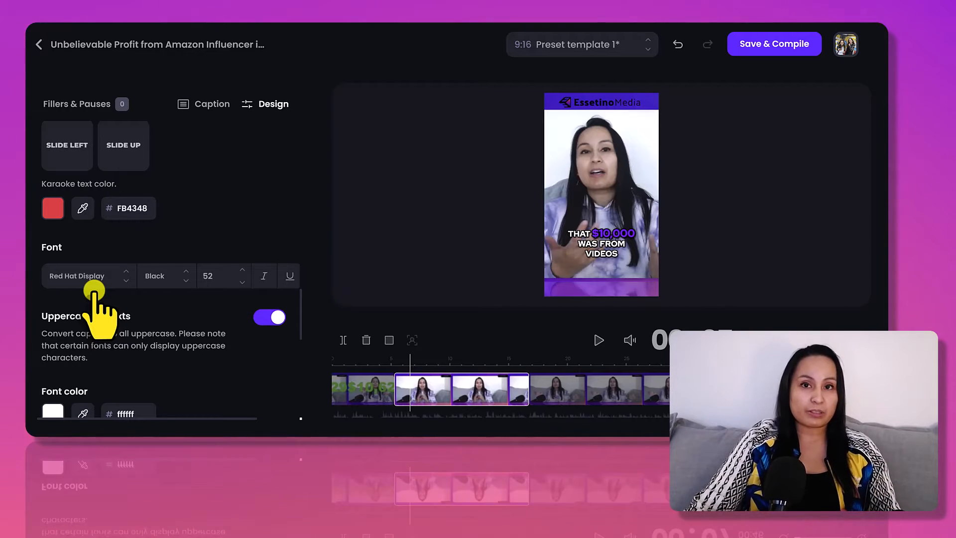
mouse_move(213, 277)
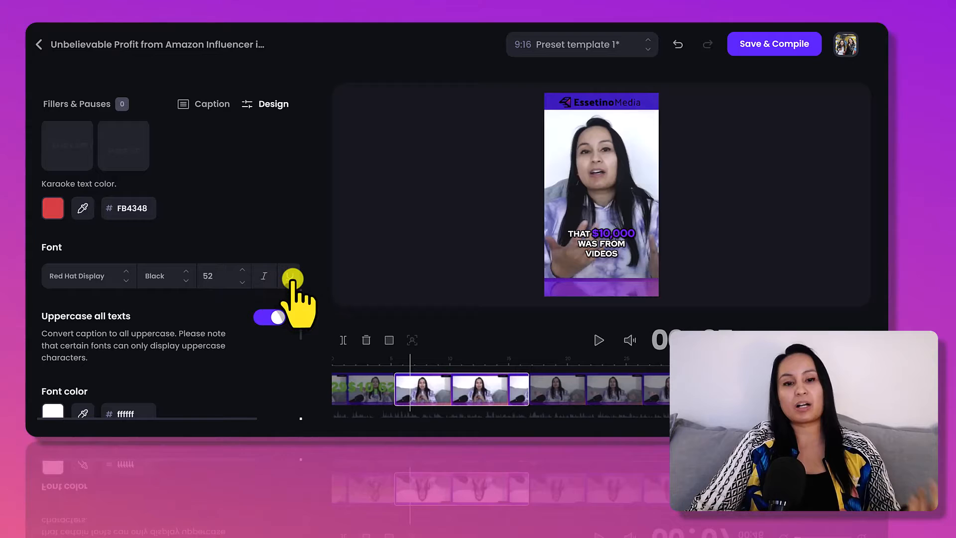
Try underline, ExtraBold and Regular weights, then set the caption font weight back to Black
left_click(166, 275)
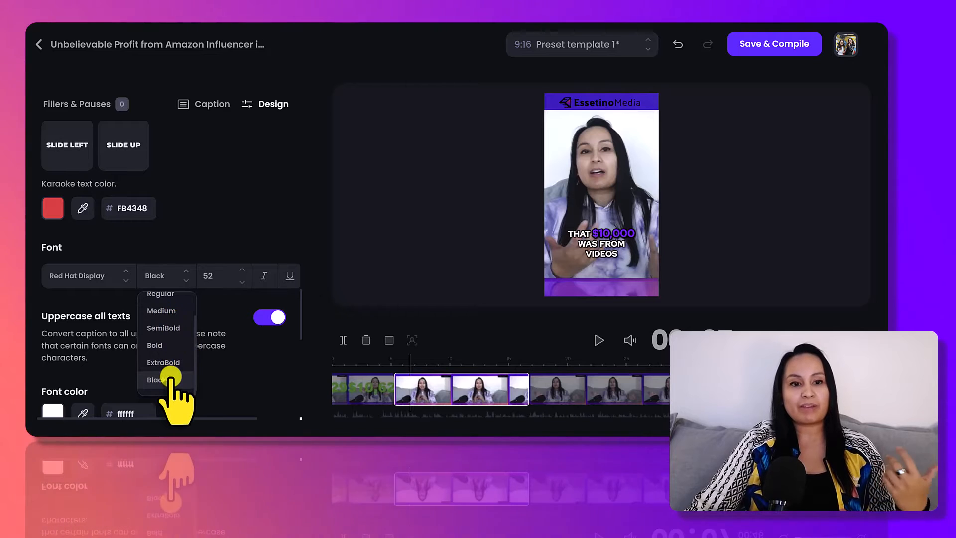
left_click(163, 362)
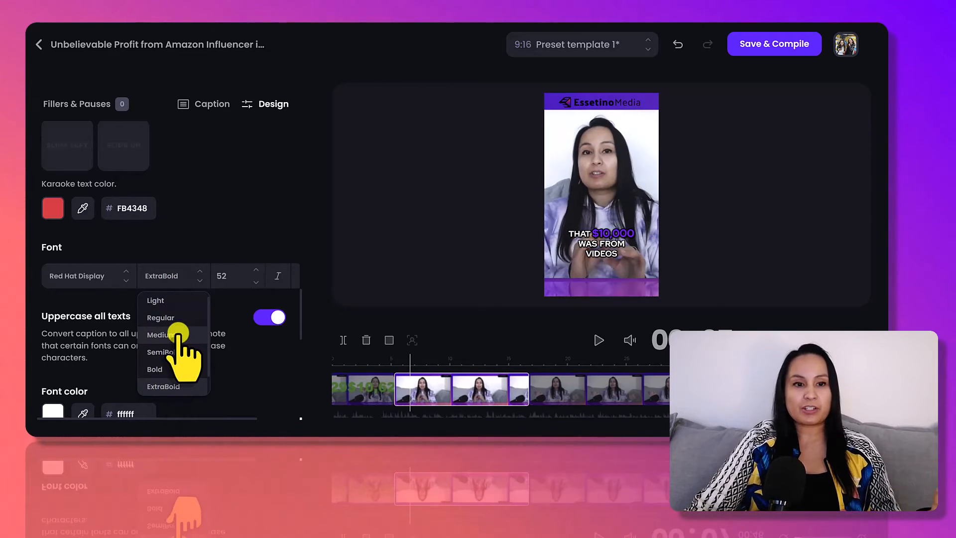
left_click(160, 318)
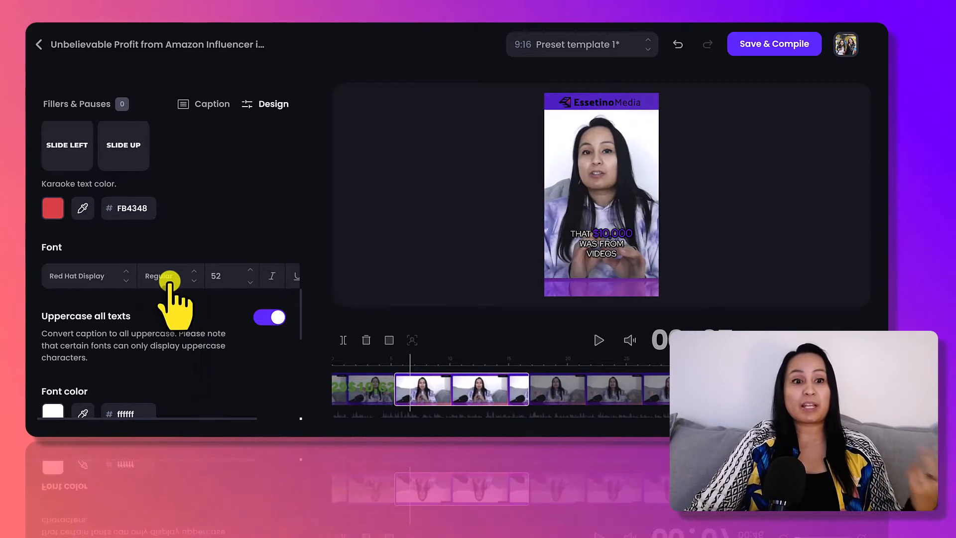
left_click(160, 276)
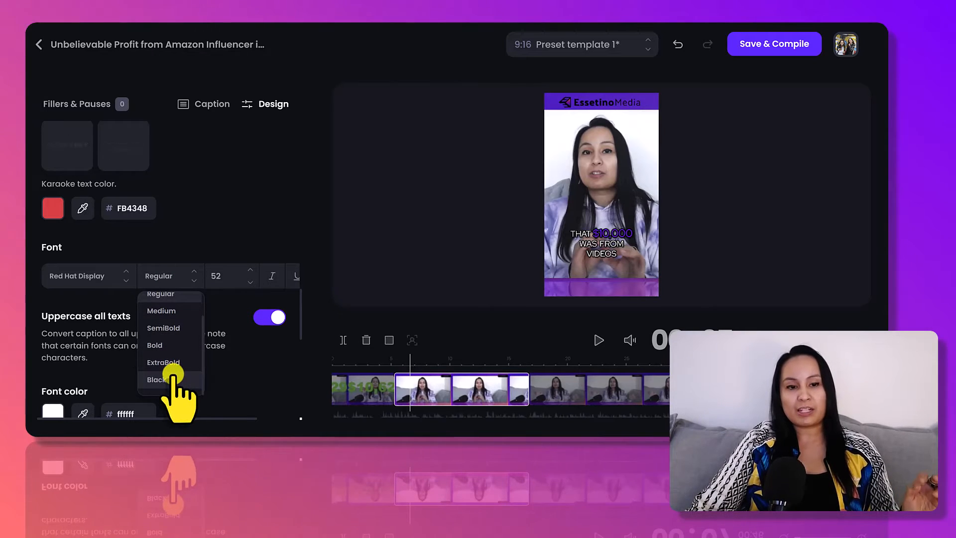
left_click(154, 379)
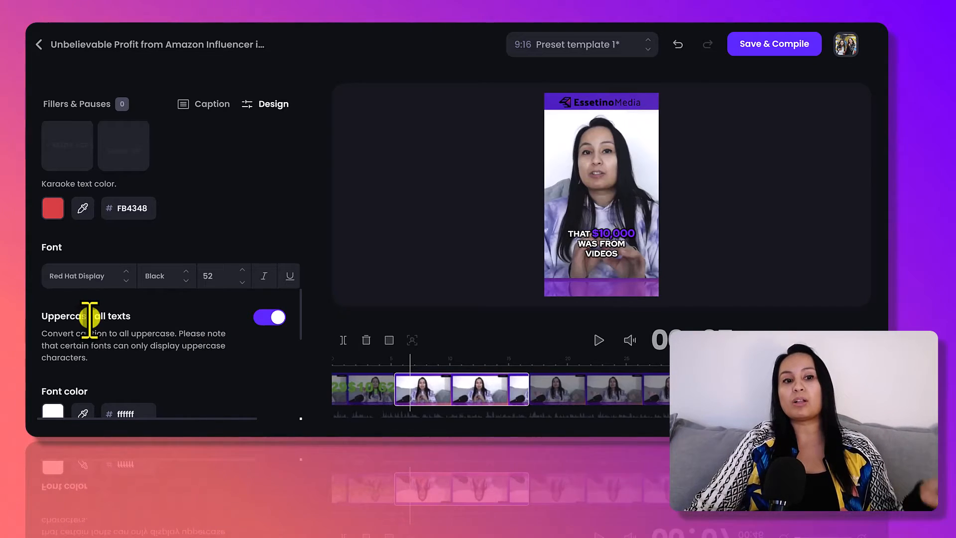
mouse_move(378, 277)
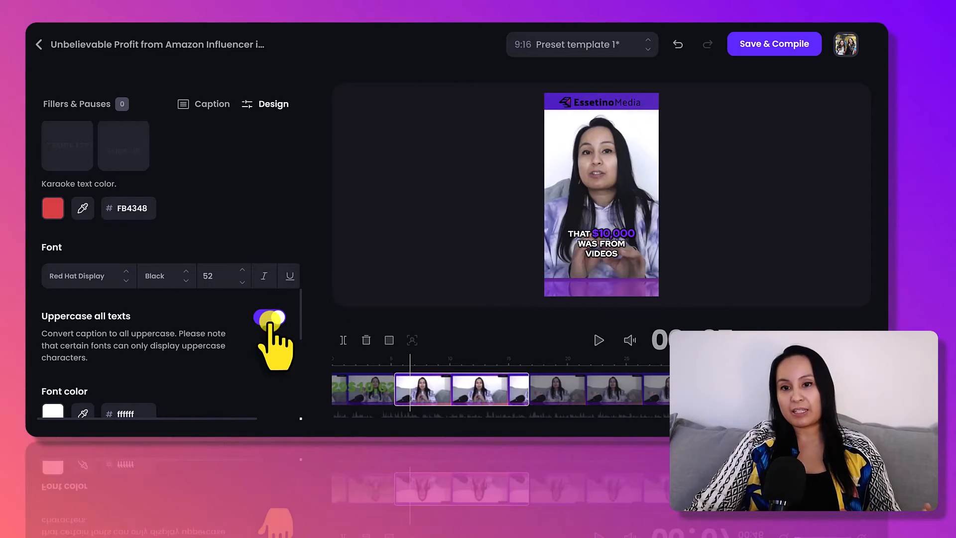
Preview lowercase captions, then turn 'Uppercase all texts' back on
left_click(269, 318)
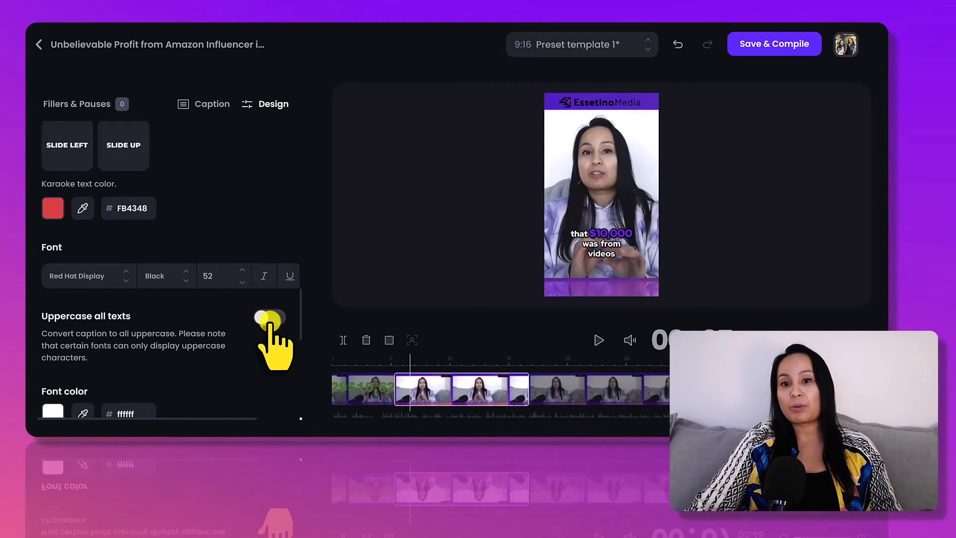
left_click(269, 318)
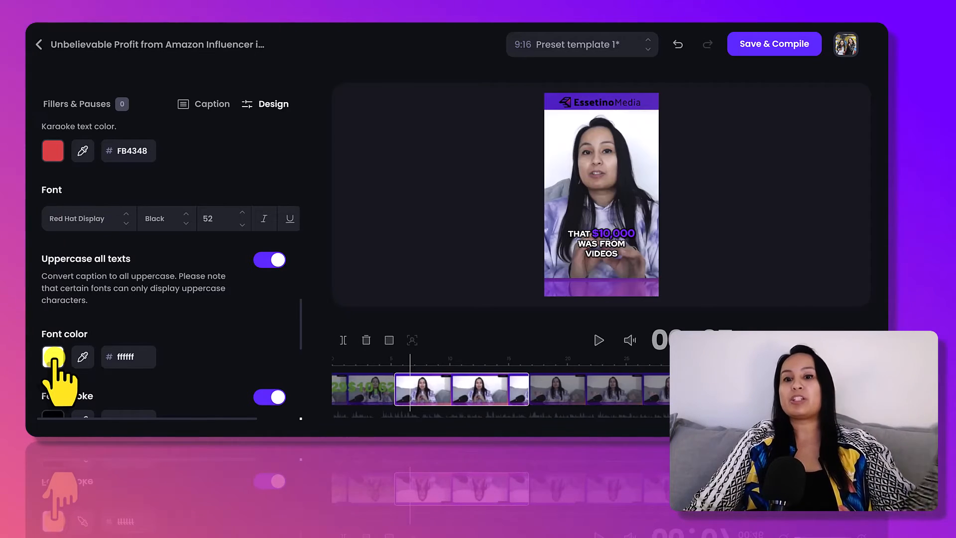
scroll("down", 3)
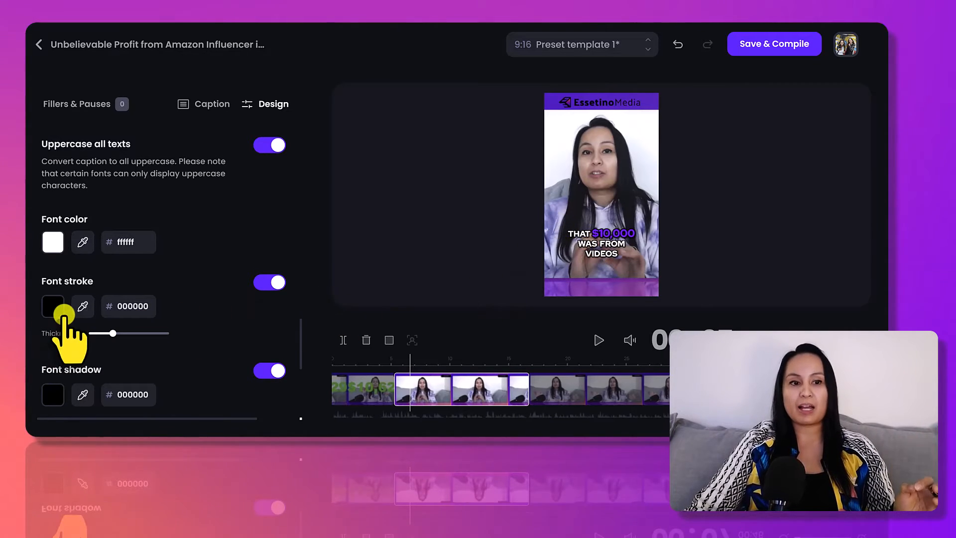
scroll("down", 3)
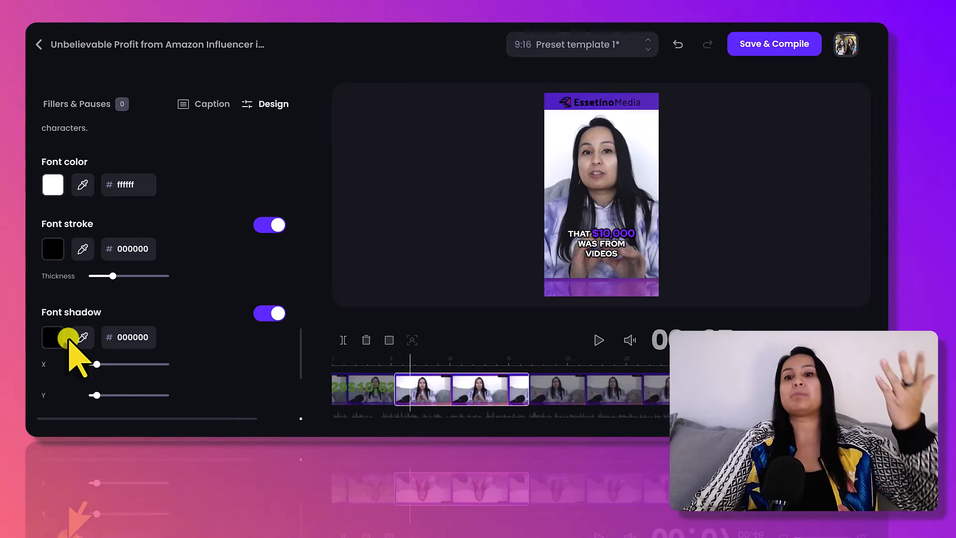
mouse_move(208, 331)
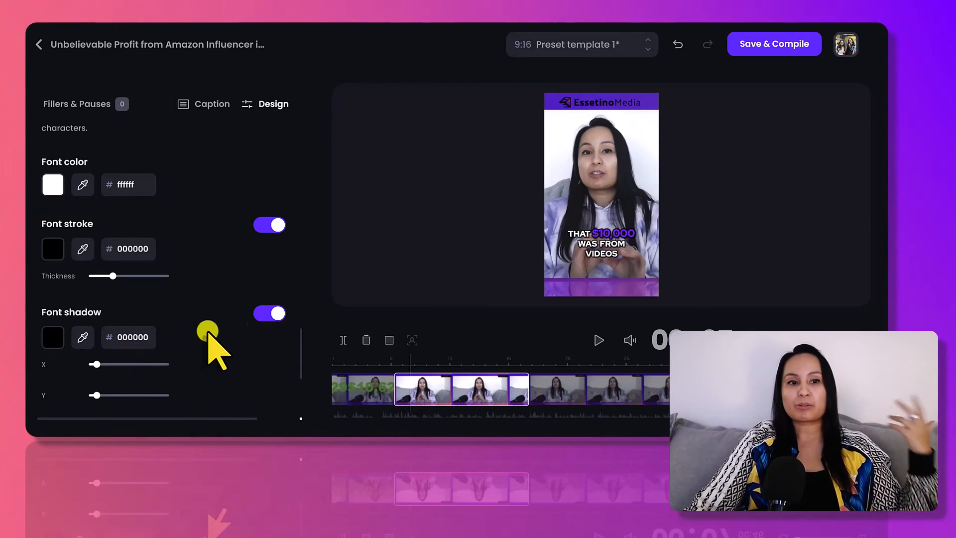
Keep Font shadow on after comparing, and set Font stroke thickness to 9
left_click(269, 313)
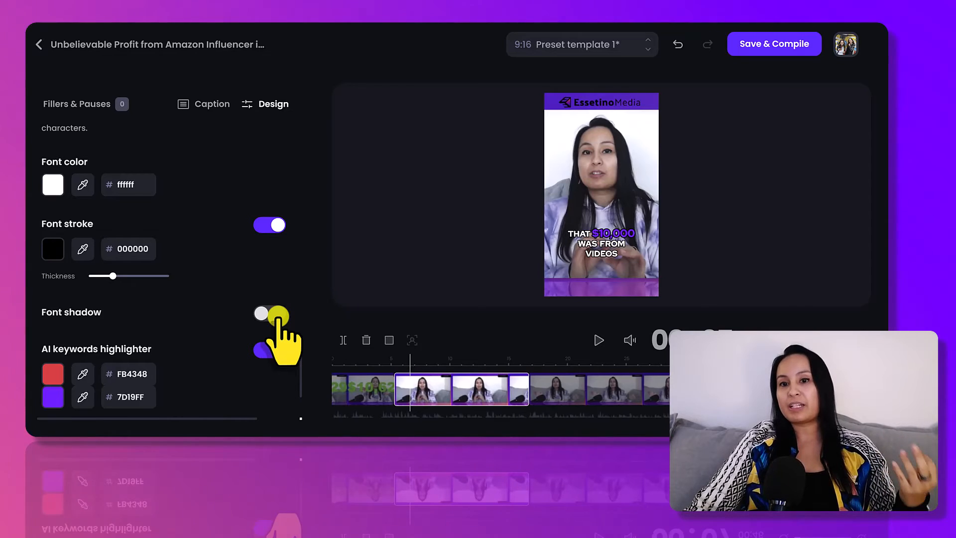
left_click(269, 314)
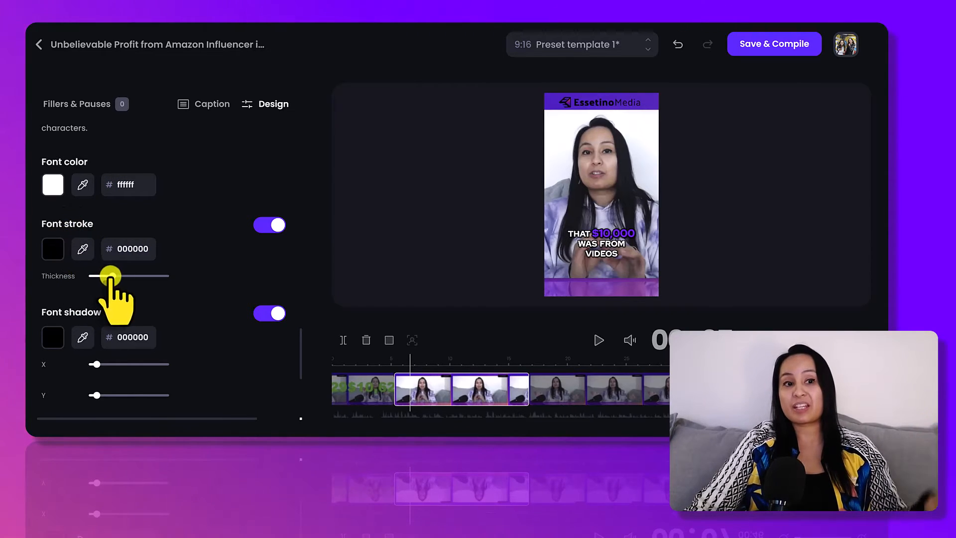
left_click_drag(109, 275, 116, 275)
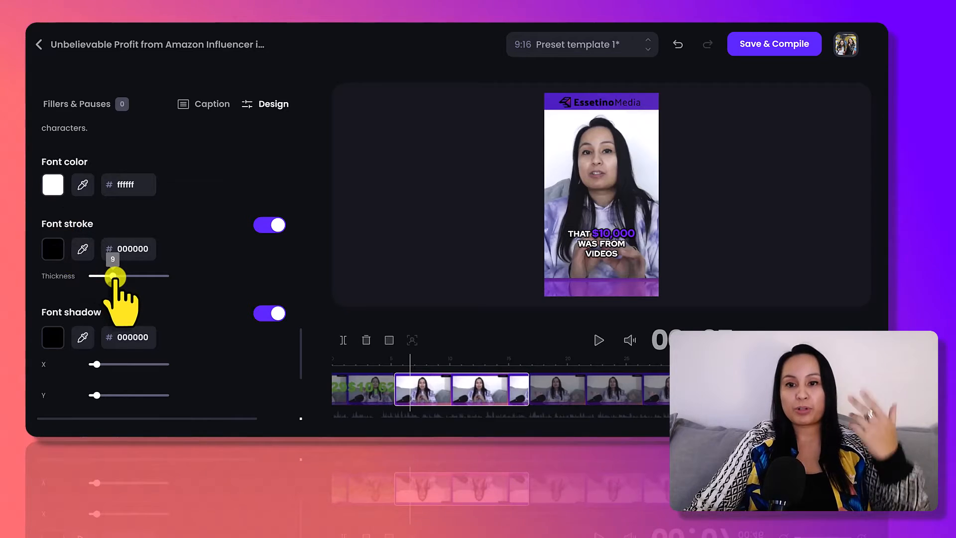
scroll("down", 3)
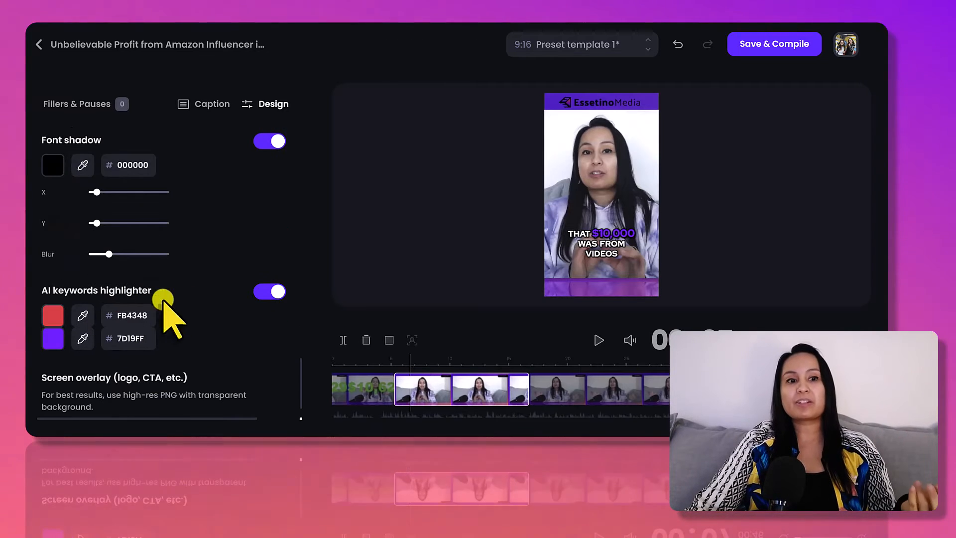
mouse_move(53, 300)
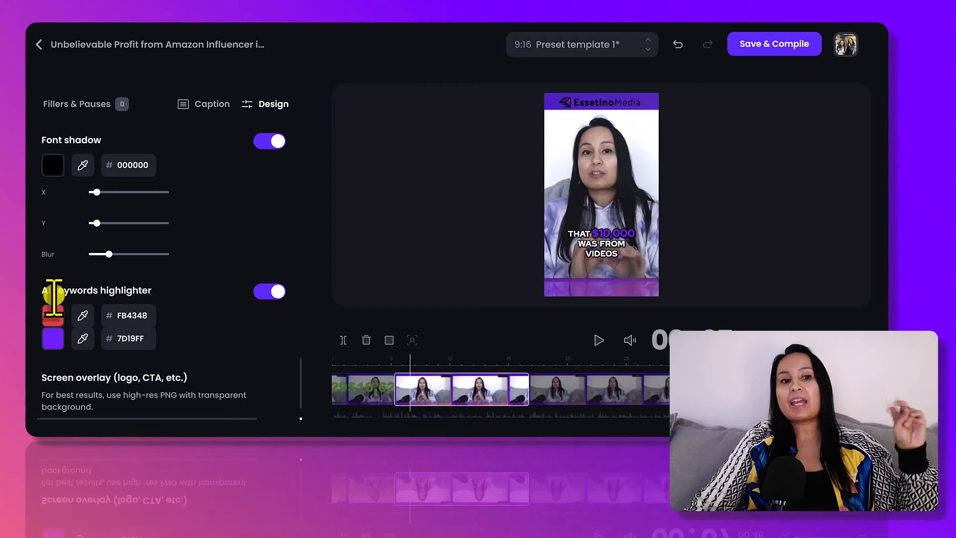
mouse_move(155, 306)
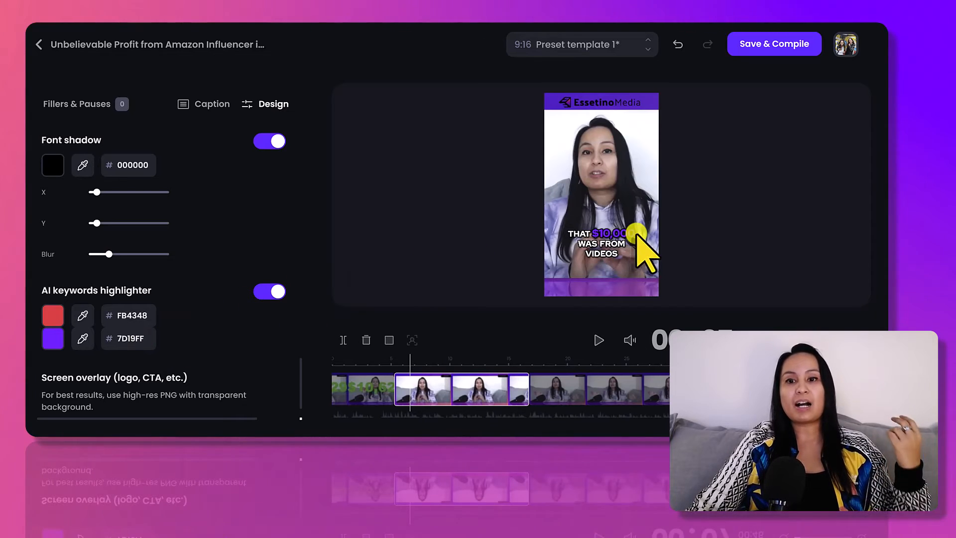
mouse_move(203, 261)
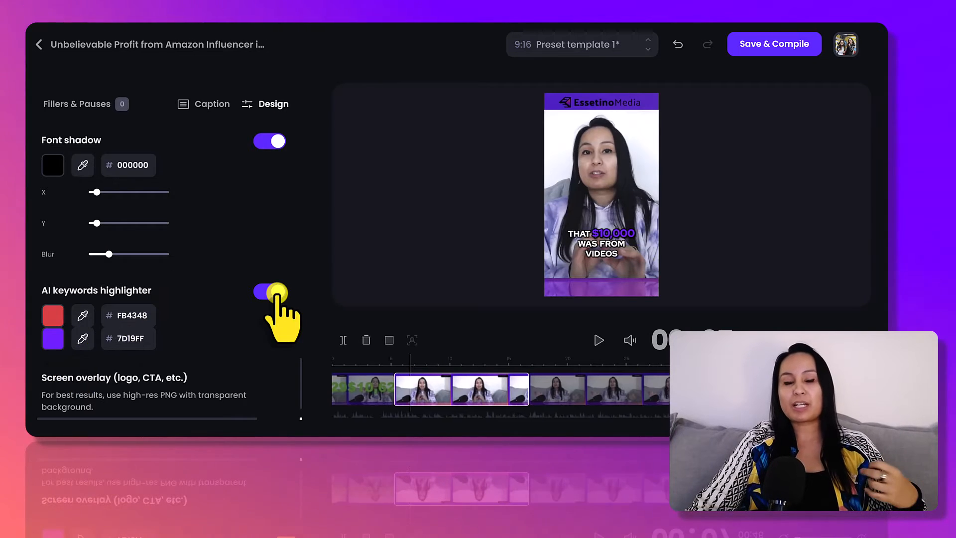
left_click(269, 292)
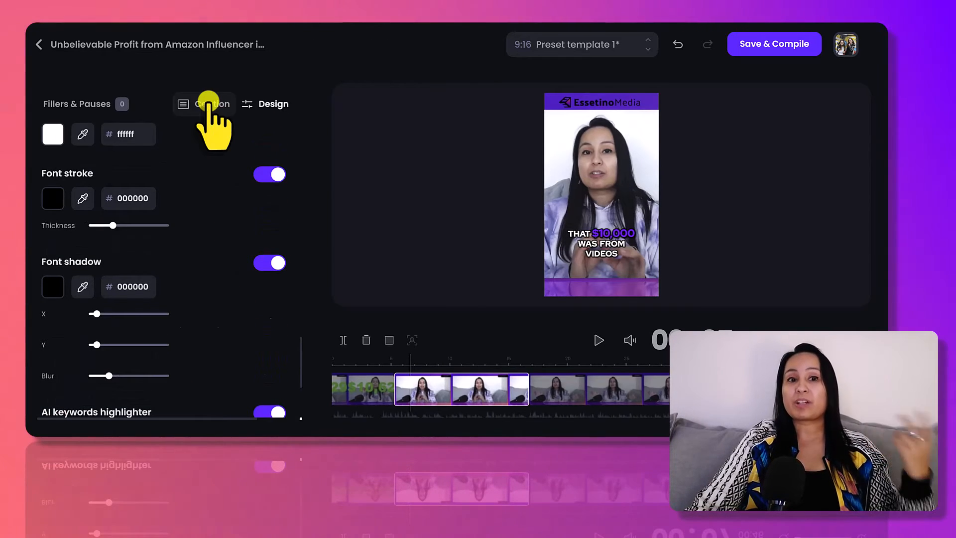
Show the Caption transcript with its colour-coded keywords, reaching 'ANYTIME YOU CAN MAKE'
left_click(203, 104)
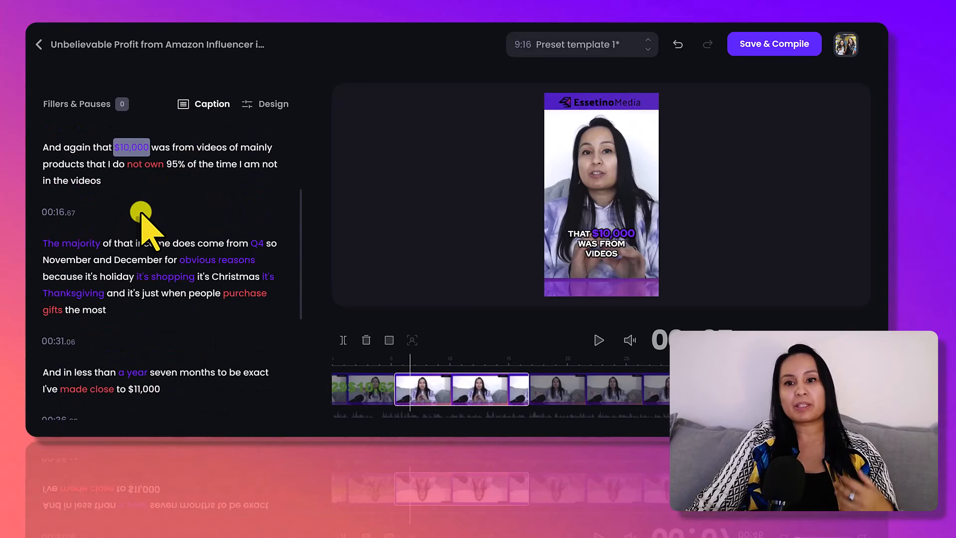
mouse_move(192, 171)
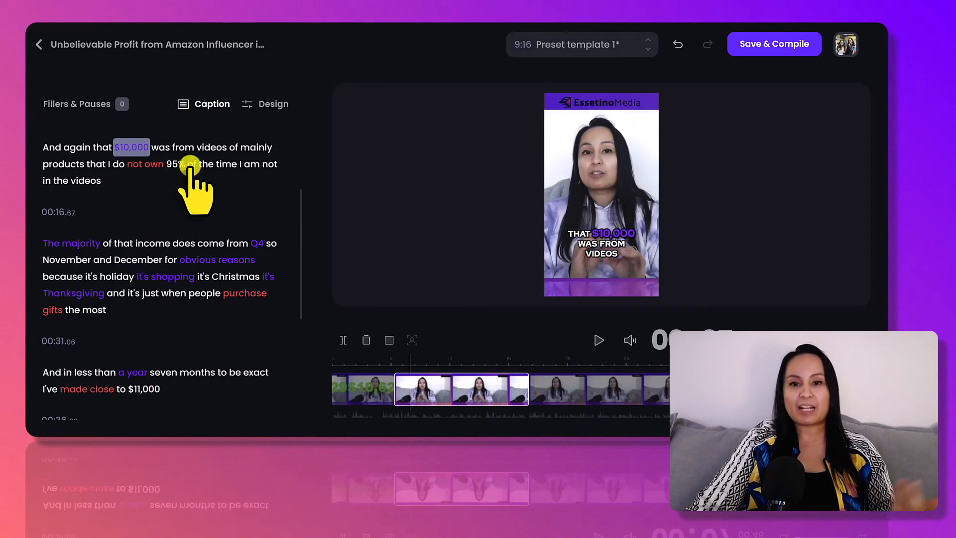
scroll("down", 3)
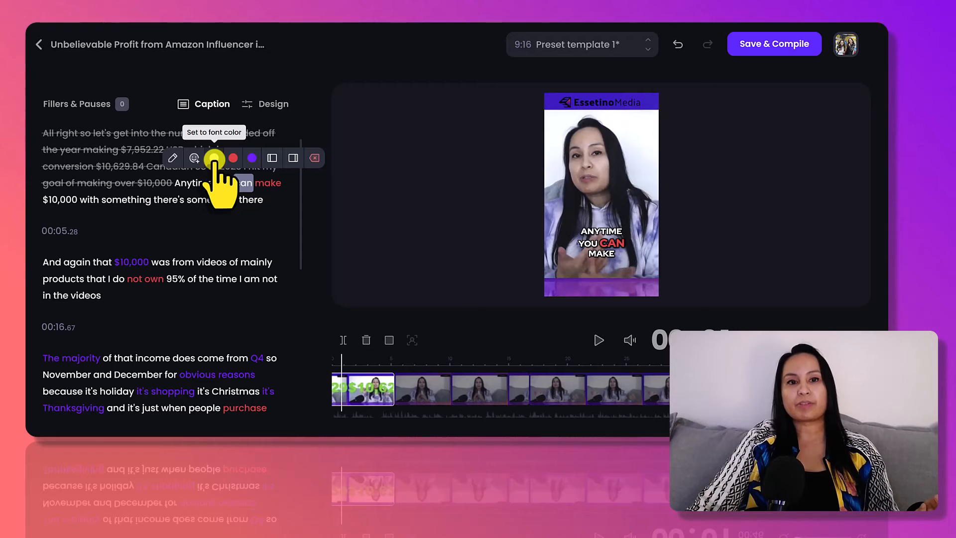
Set the word 'can' to font color so 'make' carries the red highlight, then return to Design
left_click(214, 158)
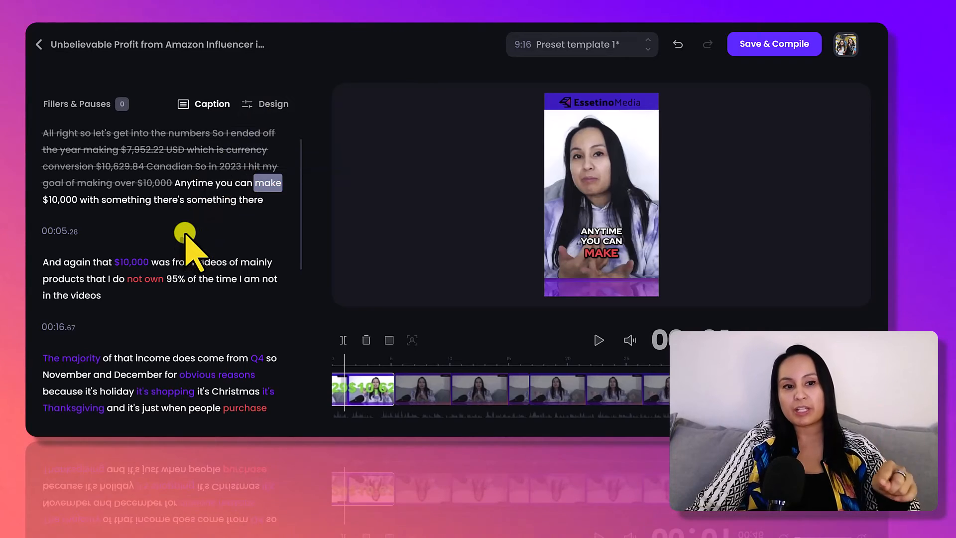
scroll("down", 3)
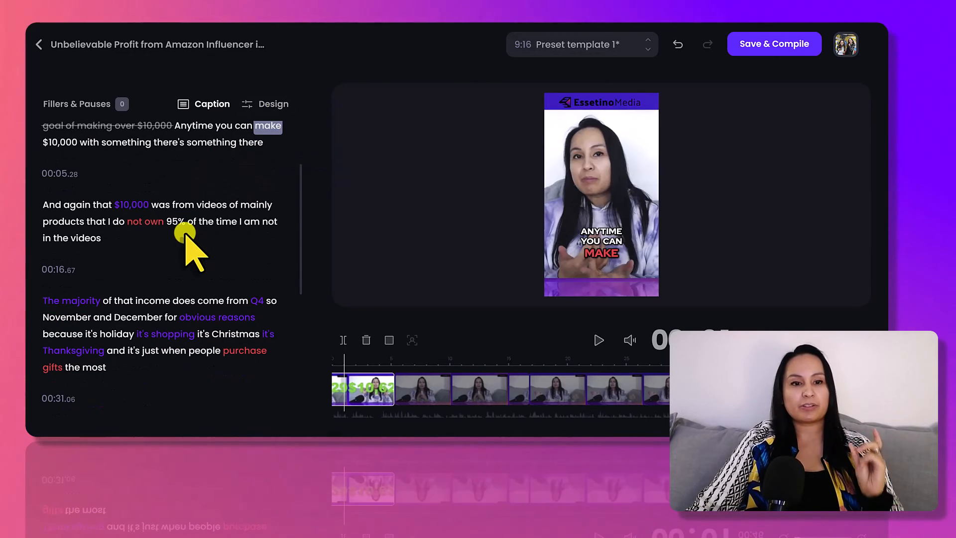
left_click(273, 104)
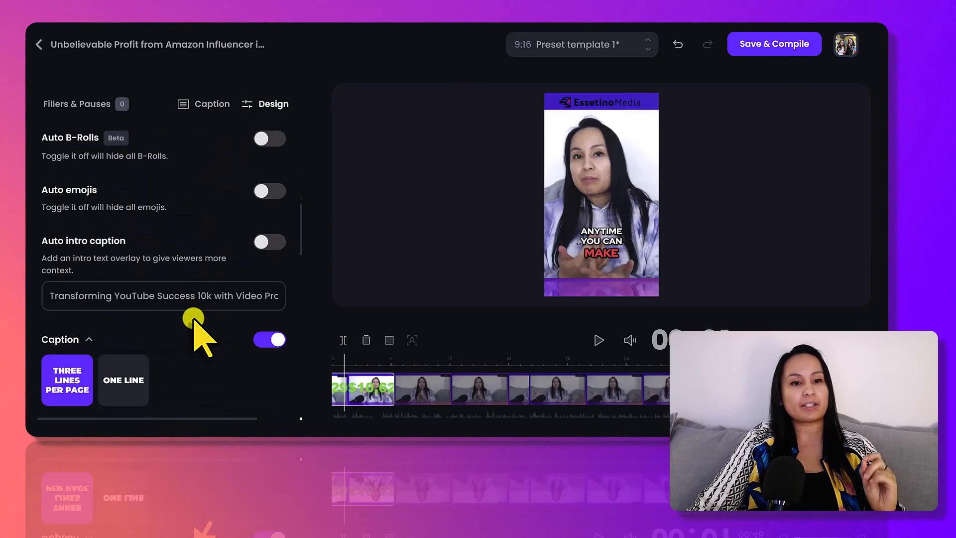
Save & Compile the edited clip and return to the clips list showing the 92-score Airbnb clip
scroll("down", 3)
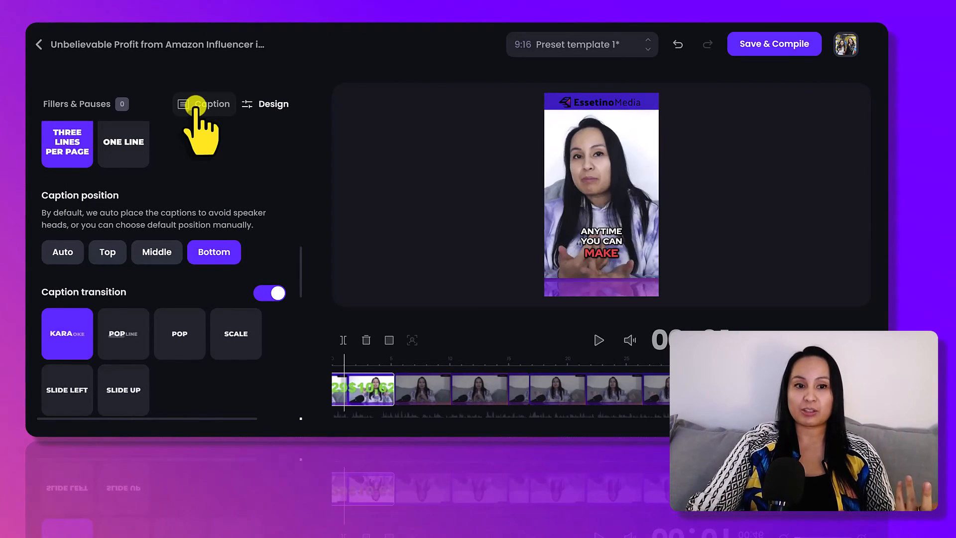
left_click(273, 103)
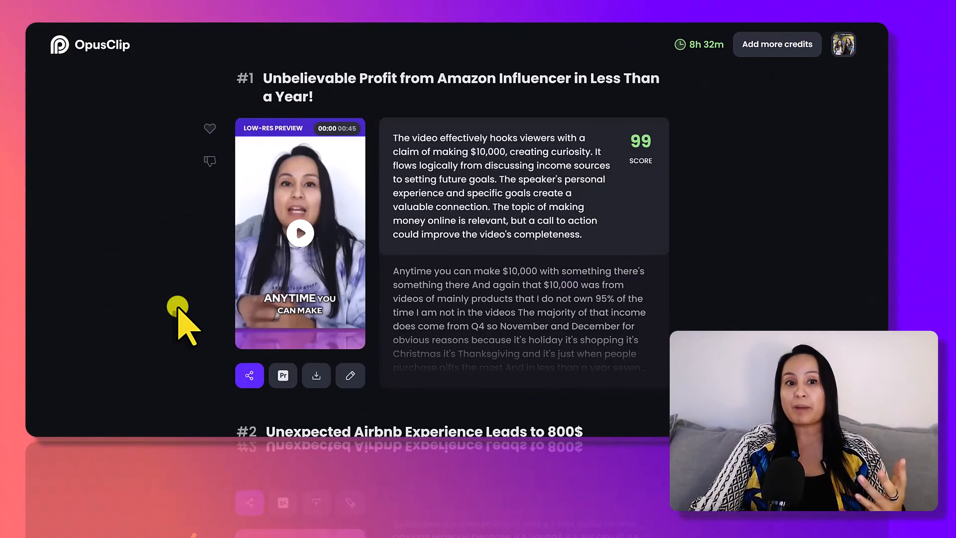
scroll("down", 3)
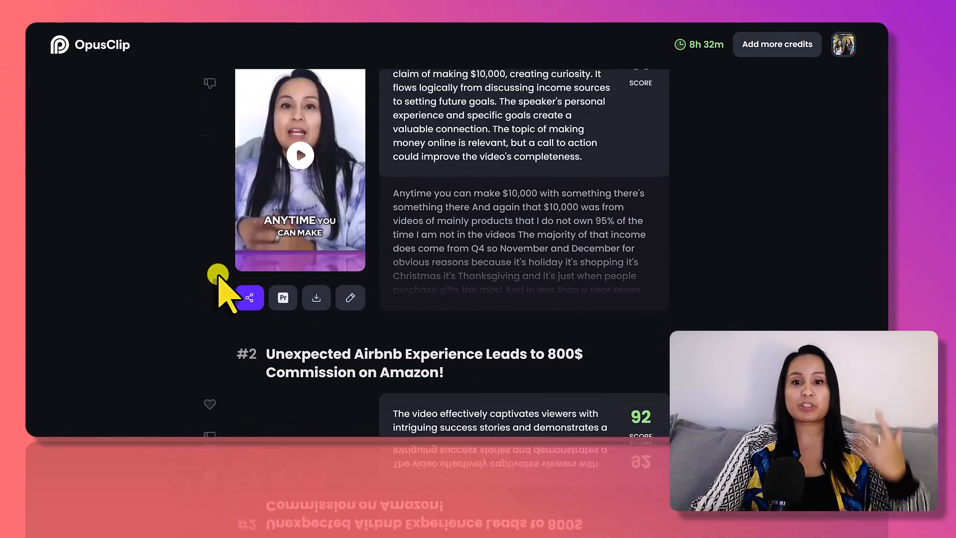